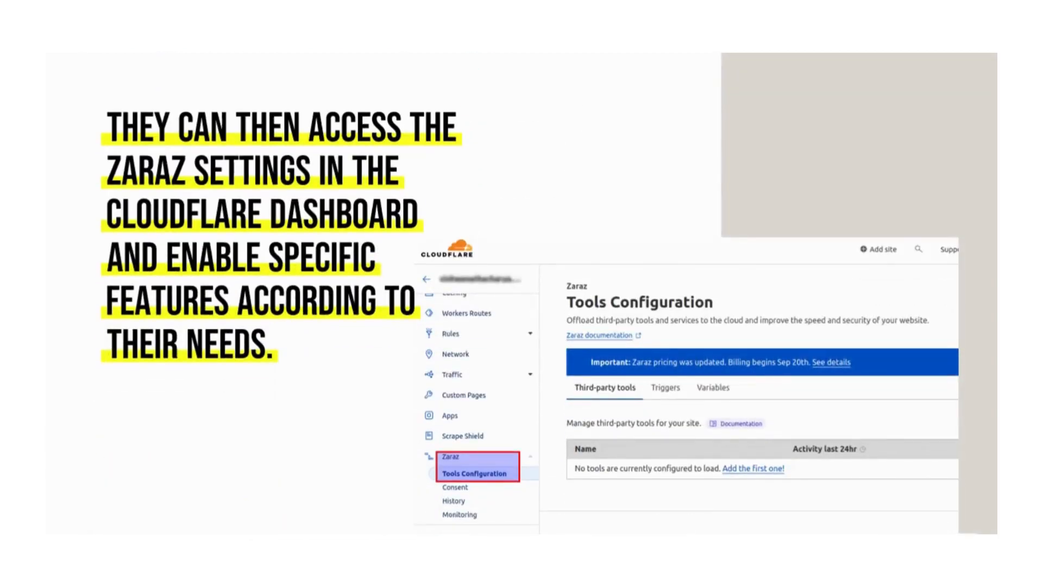
Add Google Analytics 4 from Zaraz Tools Configuration and enable all three permission toggles.
left_click(753, 468)
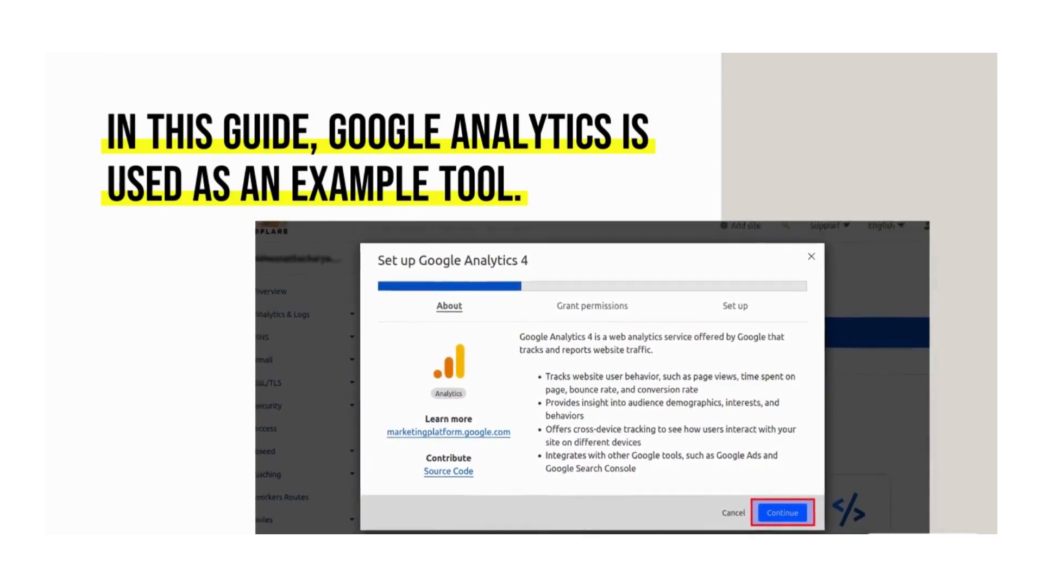
left_click(782, 512)
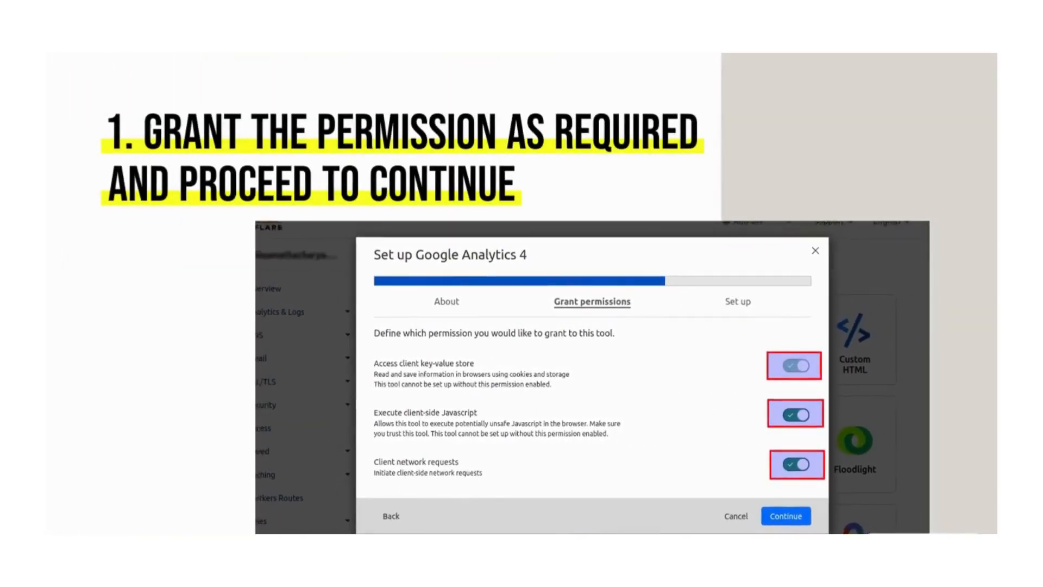
left_click(784, 515)
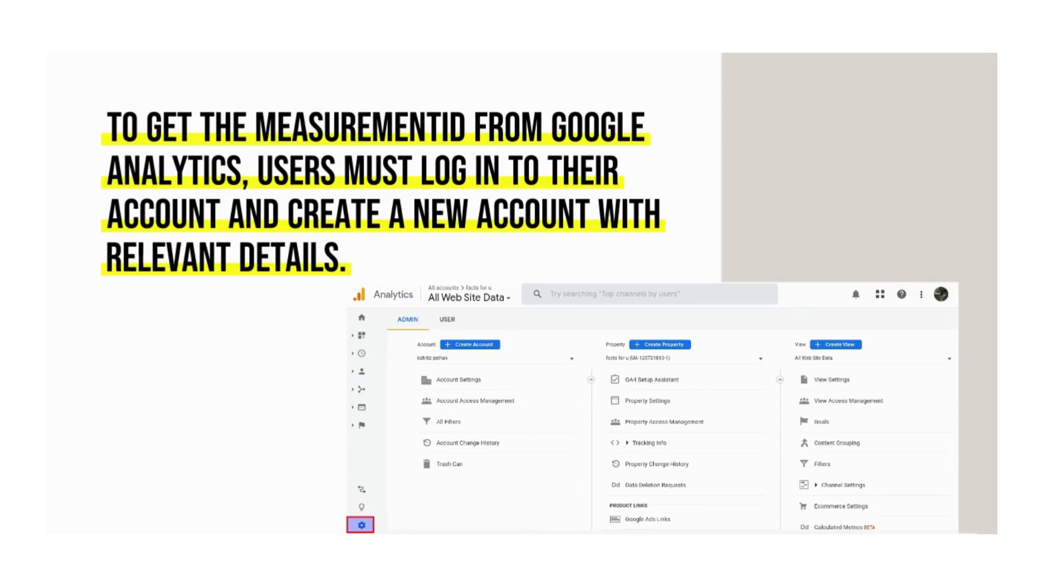
Create an Analytics account with property zaraz_test on India time and rupees, accepting the terms.
left_click(470, 344)
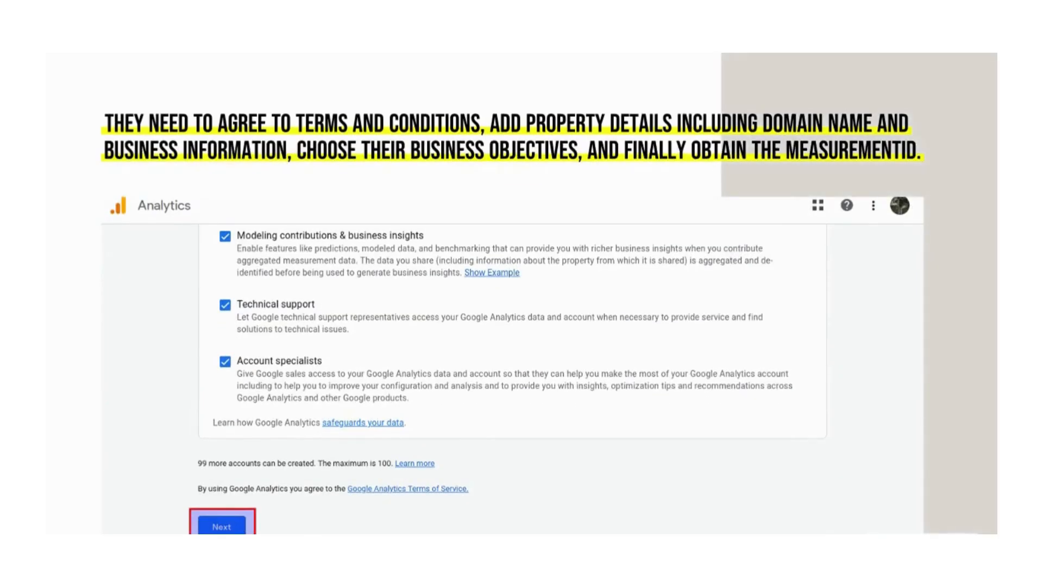
left_click(222, 526)
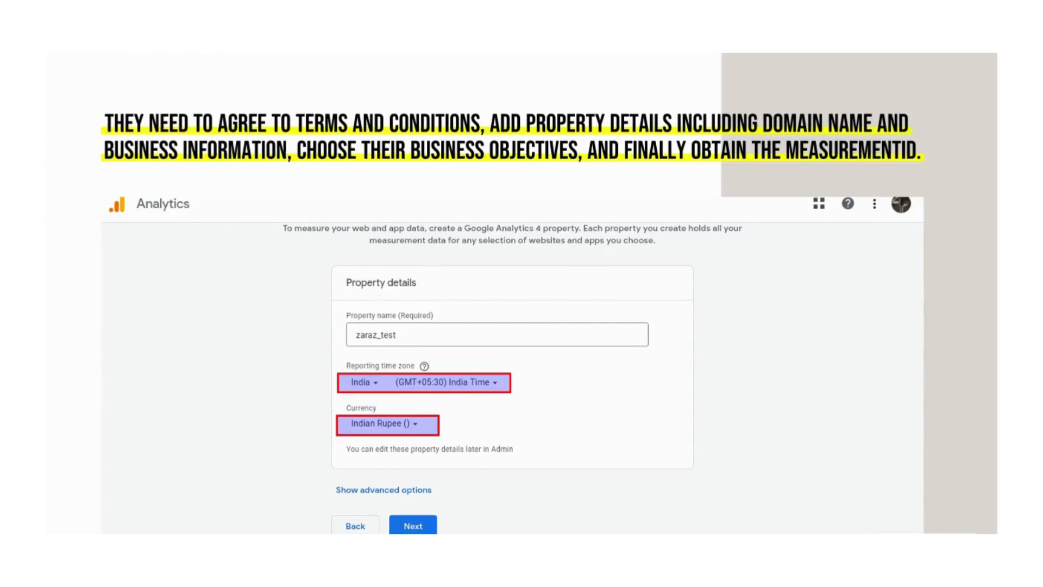
left_click(383, 490)
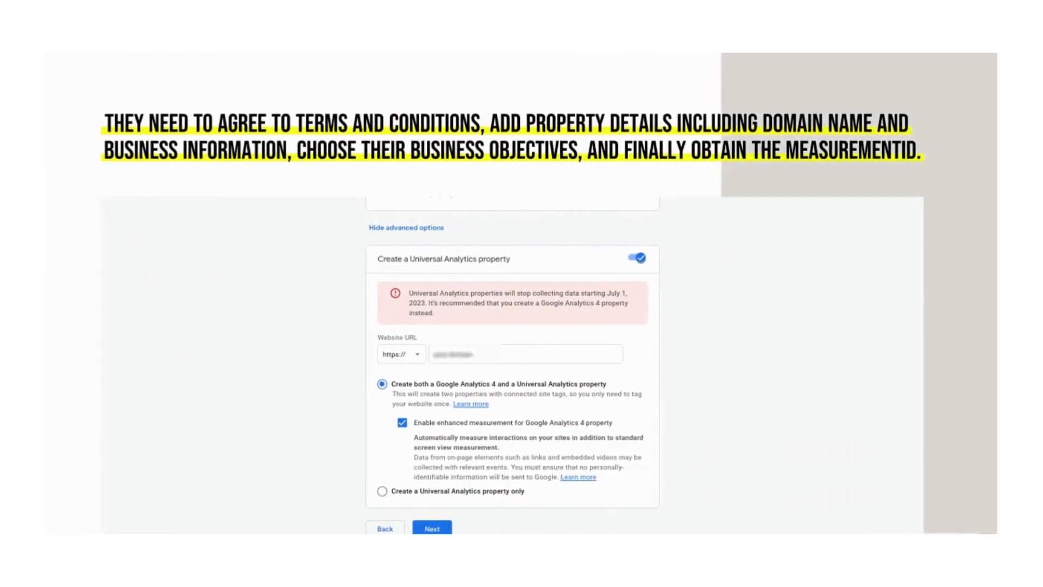
left_click(432, 527)
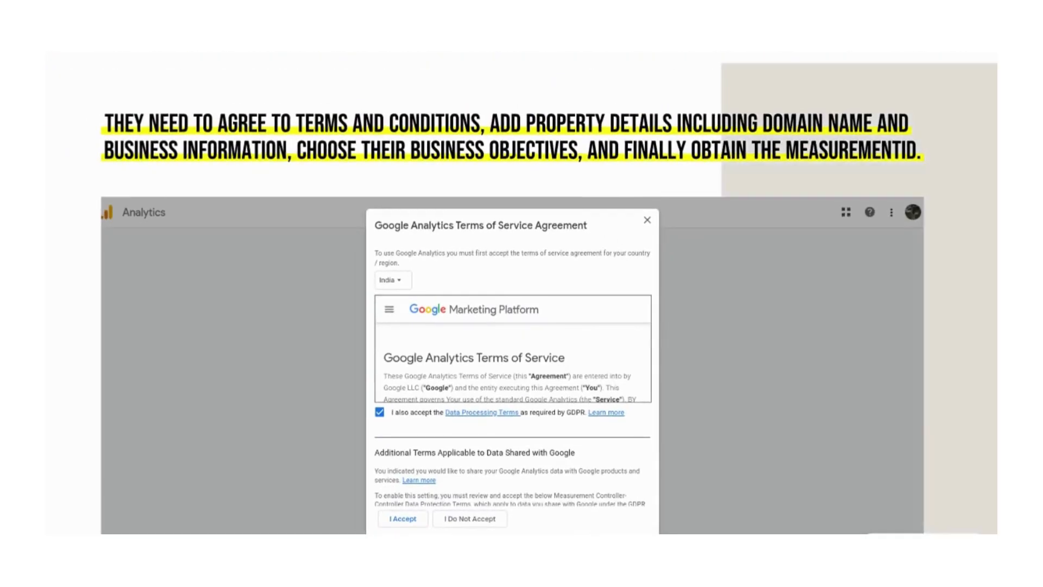
left_click(402, 518)
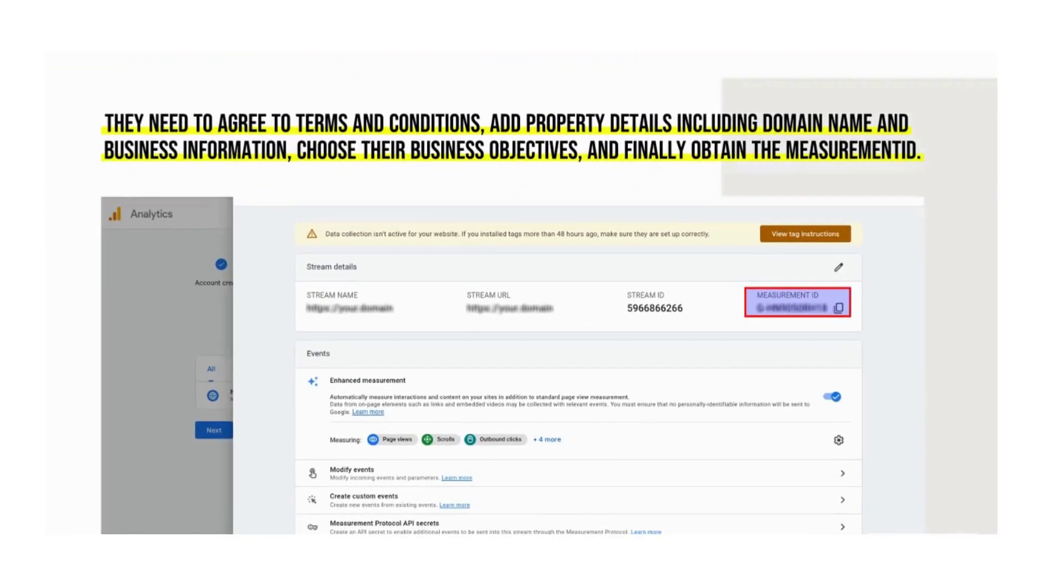